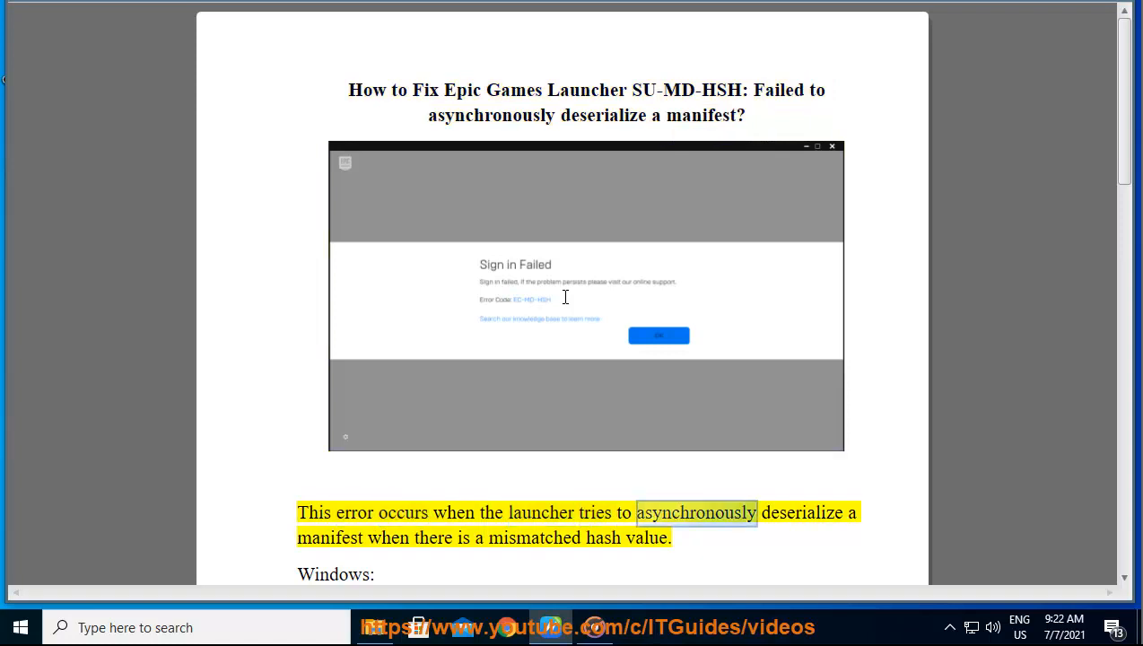
Follow Read Aloud through the SU-MD-HSH error intro and Windows step 1, scrolling down
double_click(534, 538)
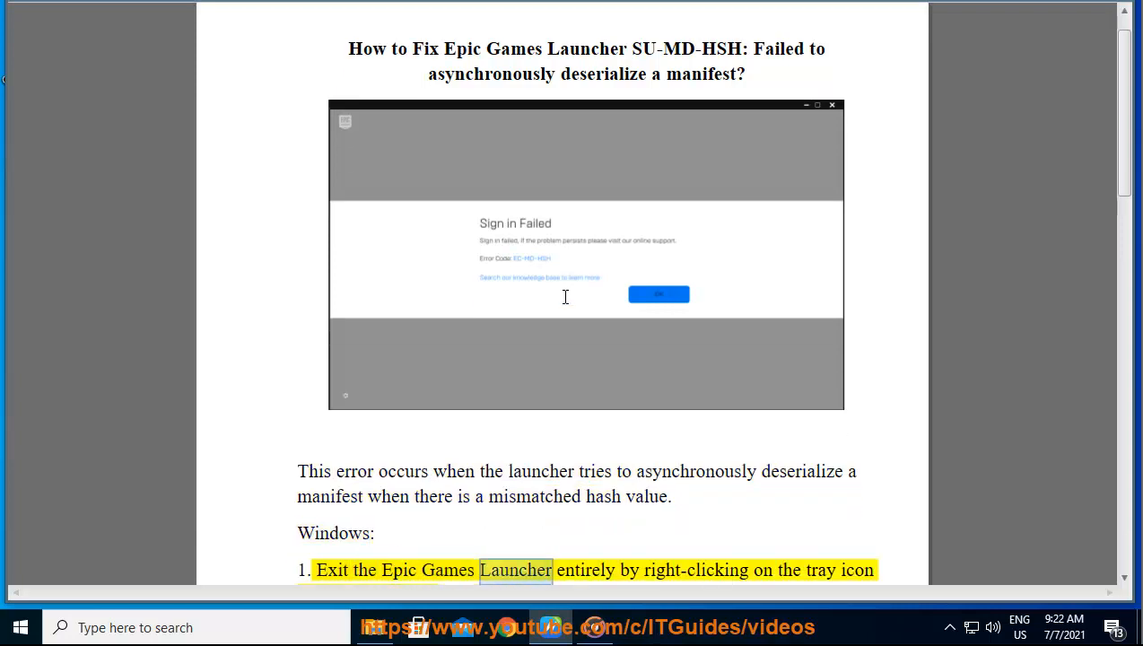
scroll(down, 3)
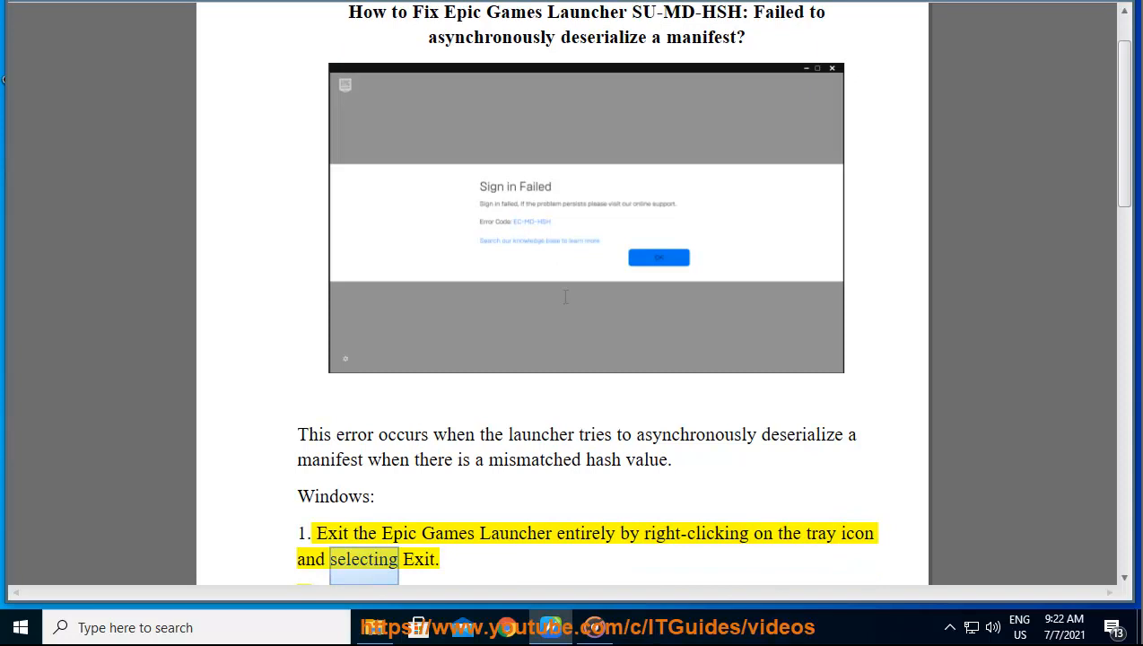
scroll(down, 3)
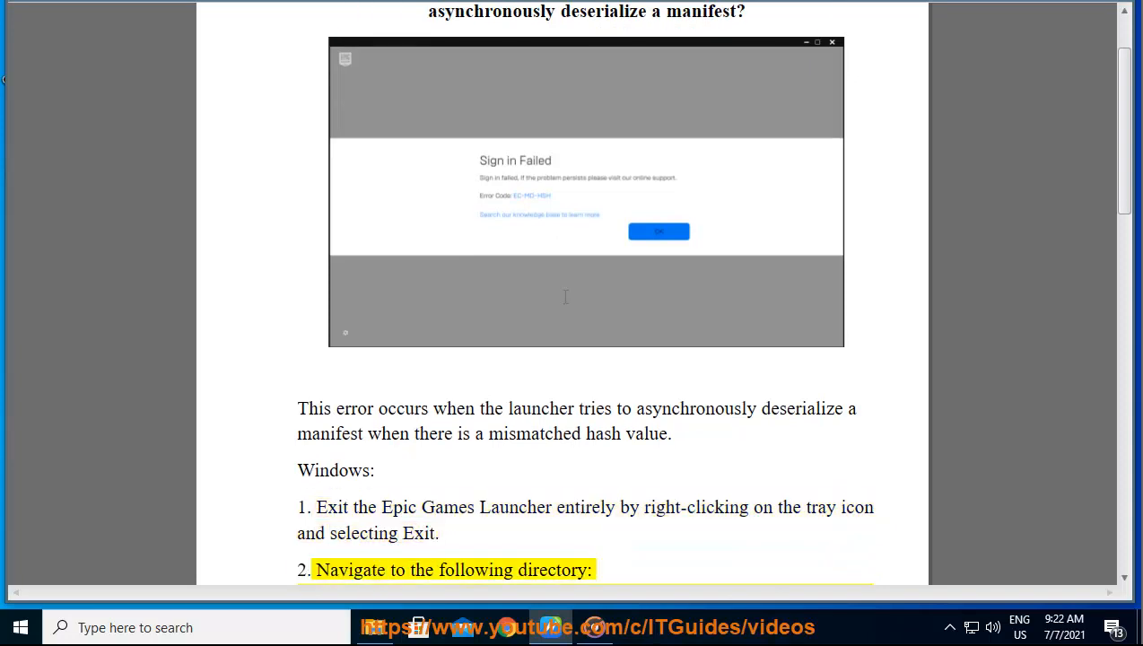
Follow Read Aloud through Windows steps 2–6 and the Engine.ini note, scrolling to the Mac heading
scroll(down, 3)
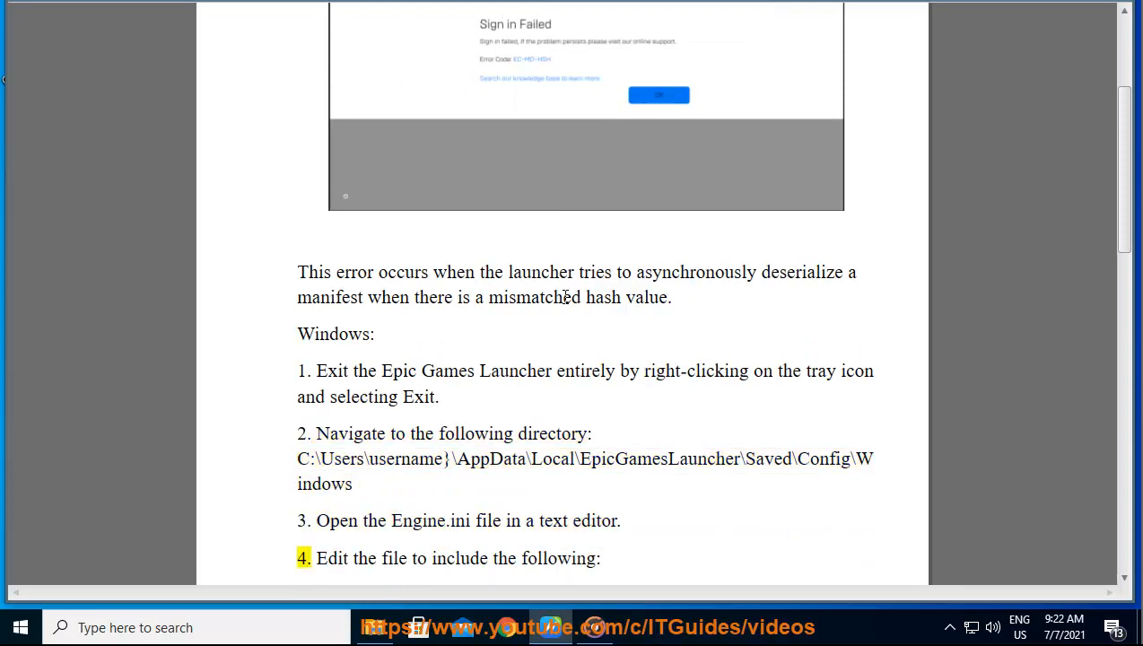
drag(315, 558, 599, 558)
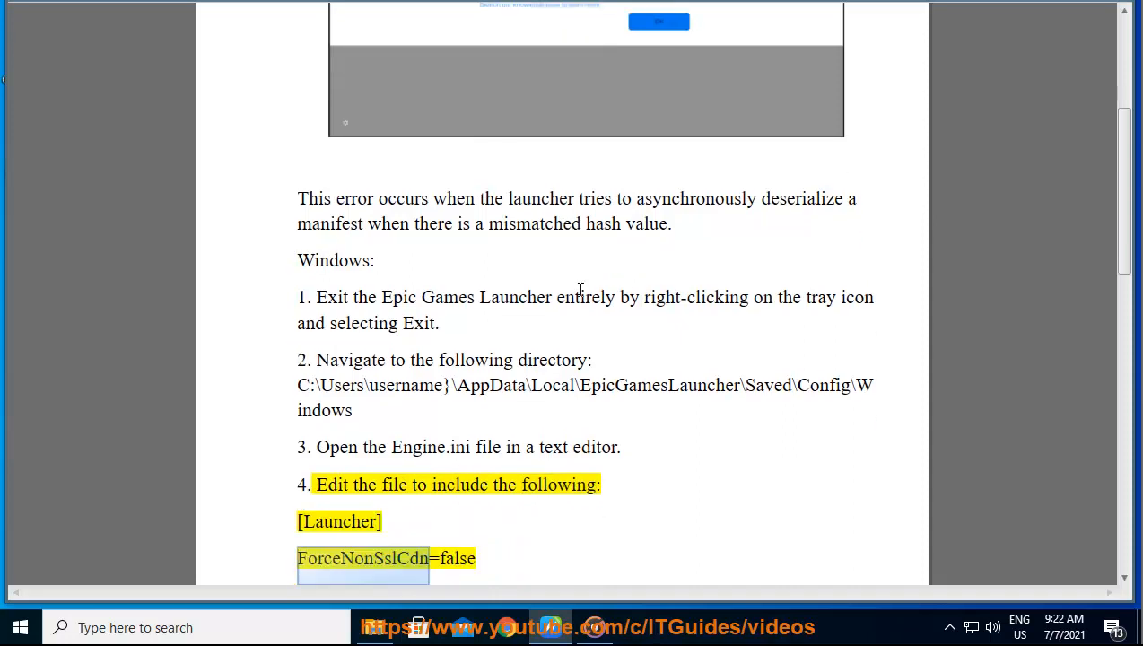
scroll(down, 3)
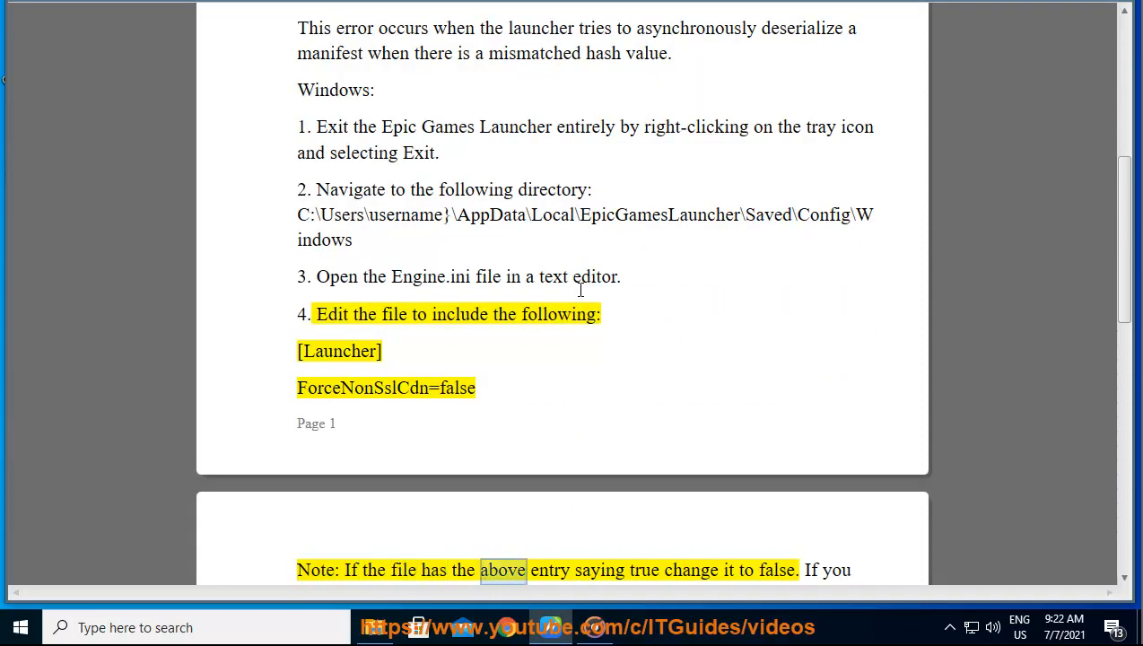
double_click(776, 569)
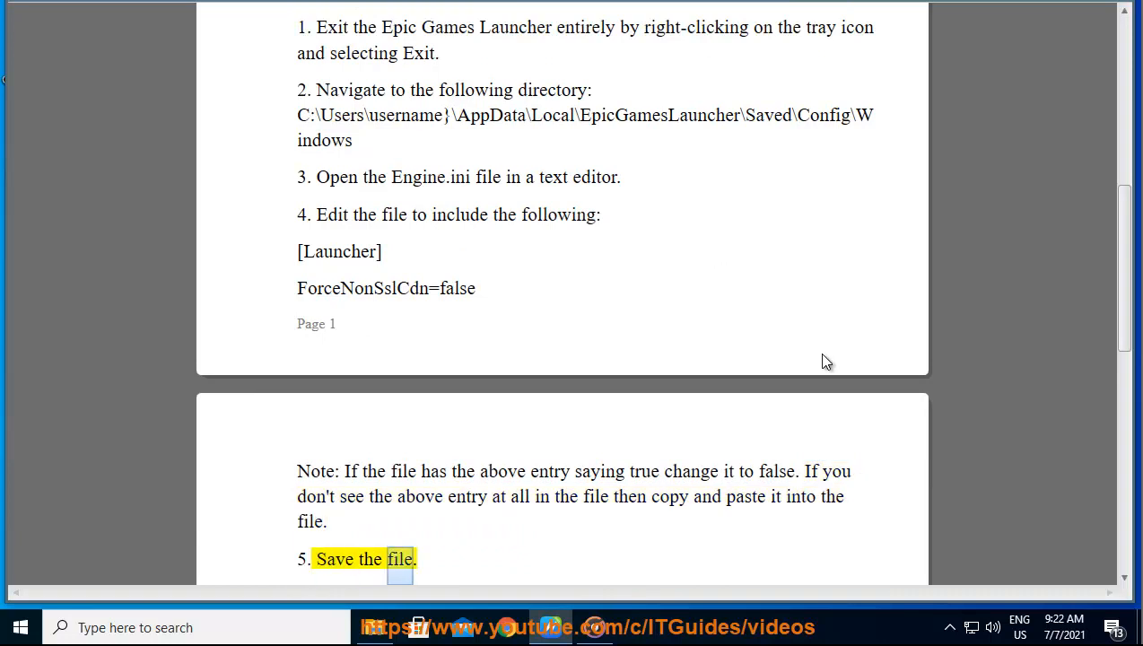
scroll(down, 3)
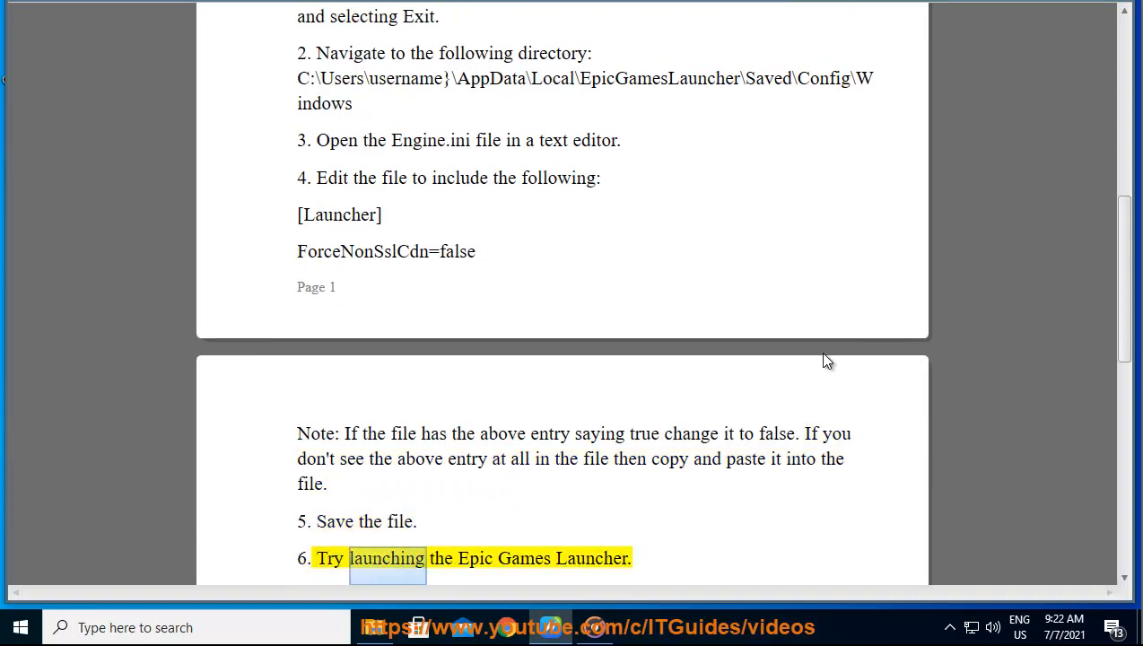
scroll(down, 3)
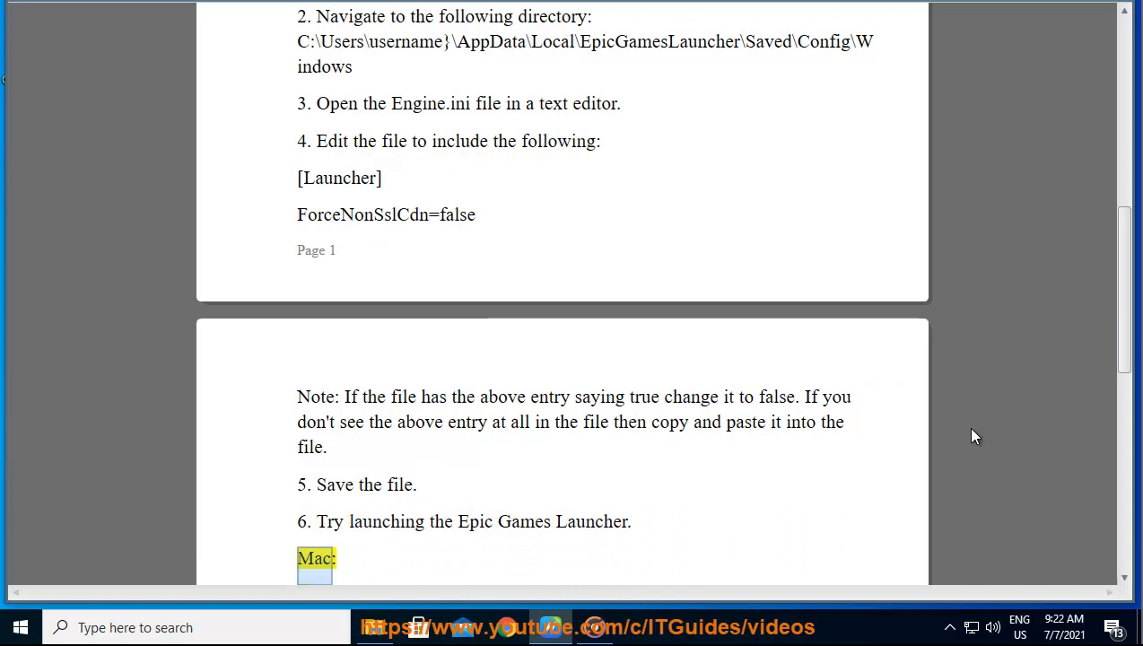
Scroll along as Mac steps 1–4 are read, up to ForceNonSslCdn=false
scroll(down, 3)
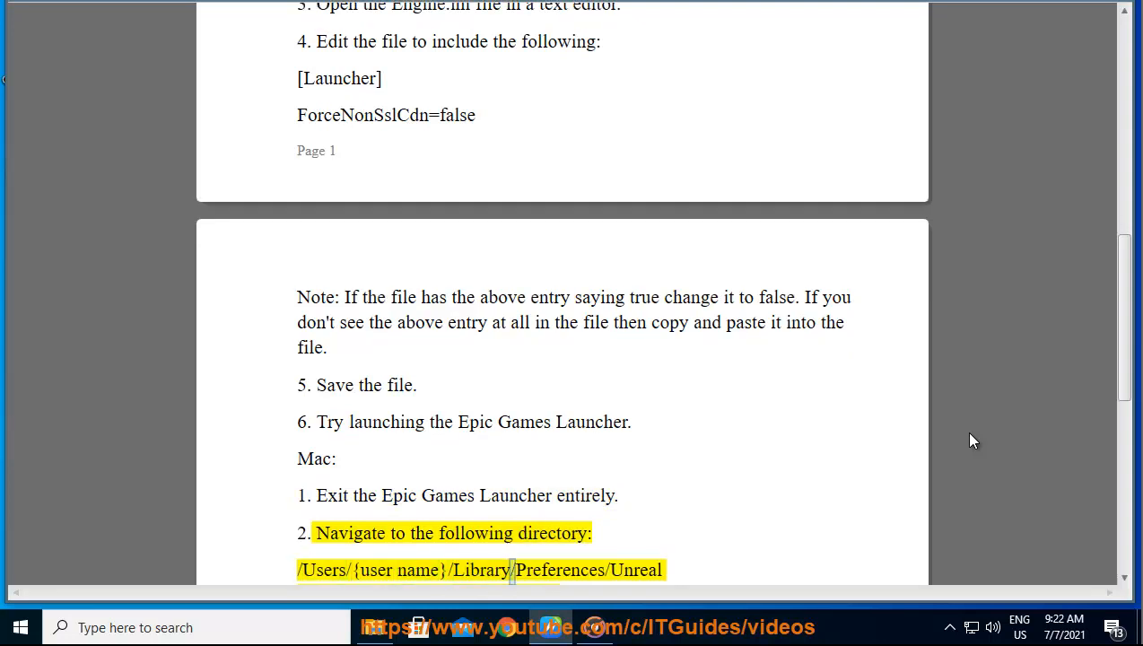
scroll(down, 3)
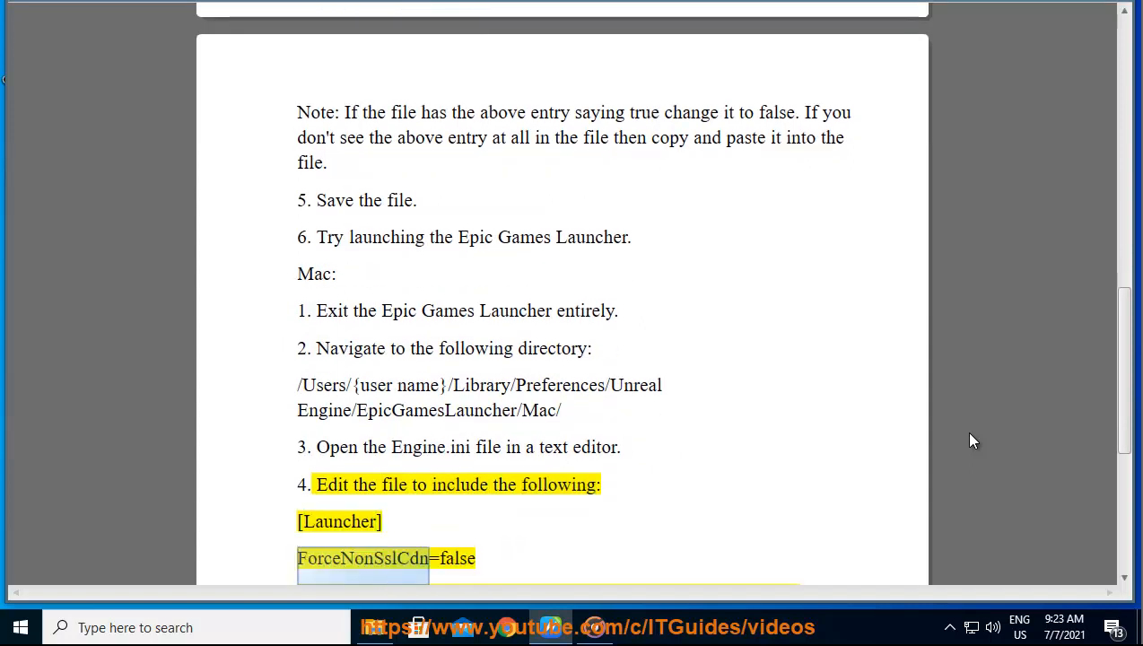
Scroll to the end as the Mac note and steps 5–6 on launching Epic Games Launcher are read
scroll(down, 3)
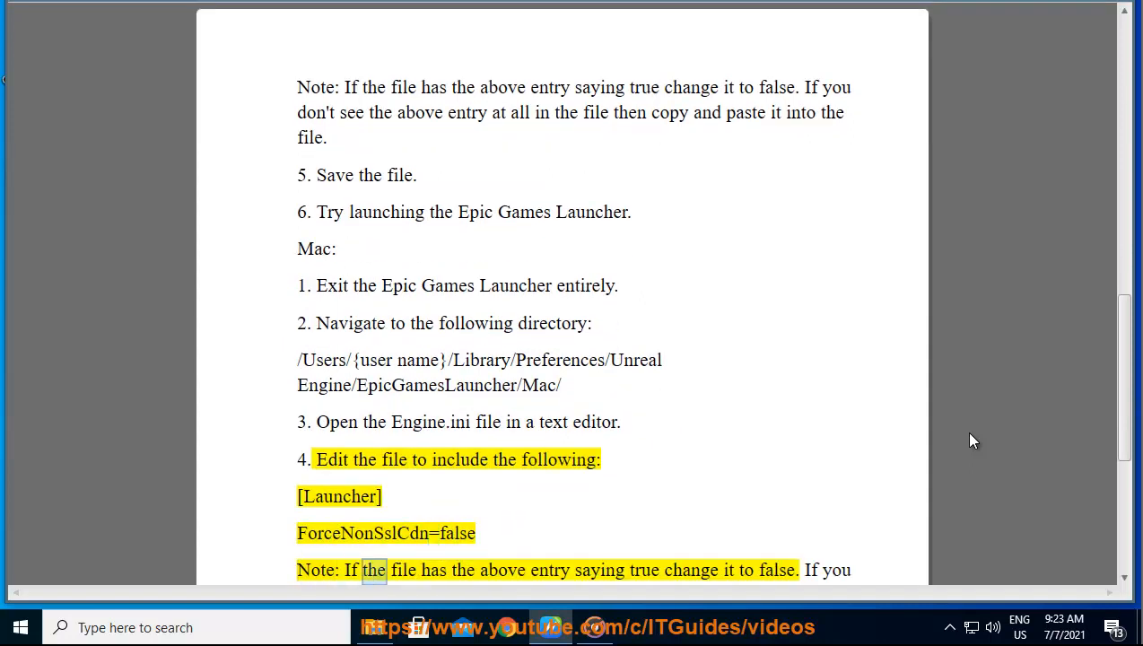
double_click(776, 570)
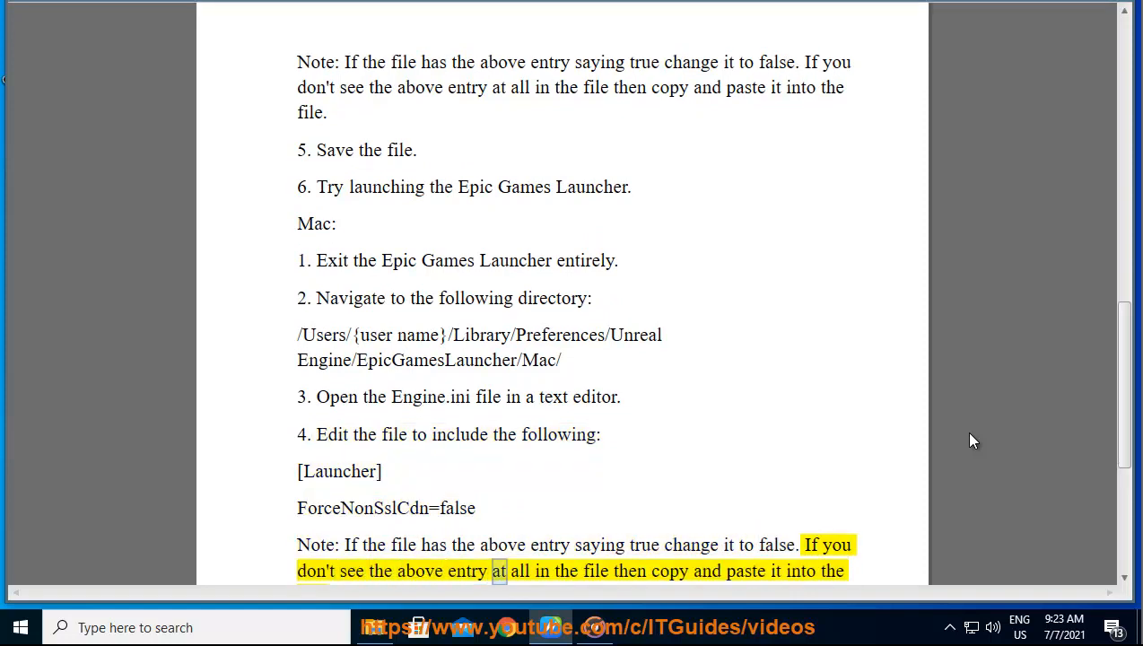
scroll(down, 3)
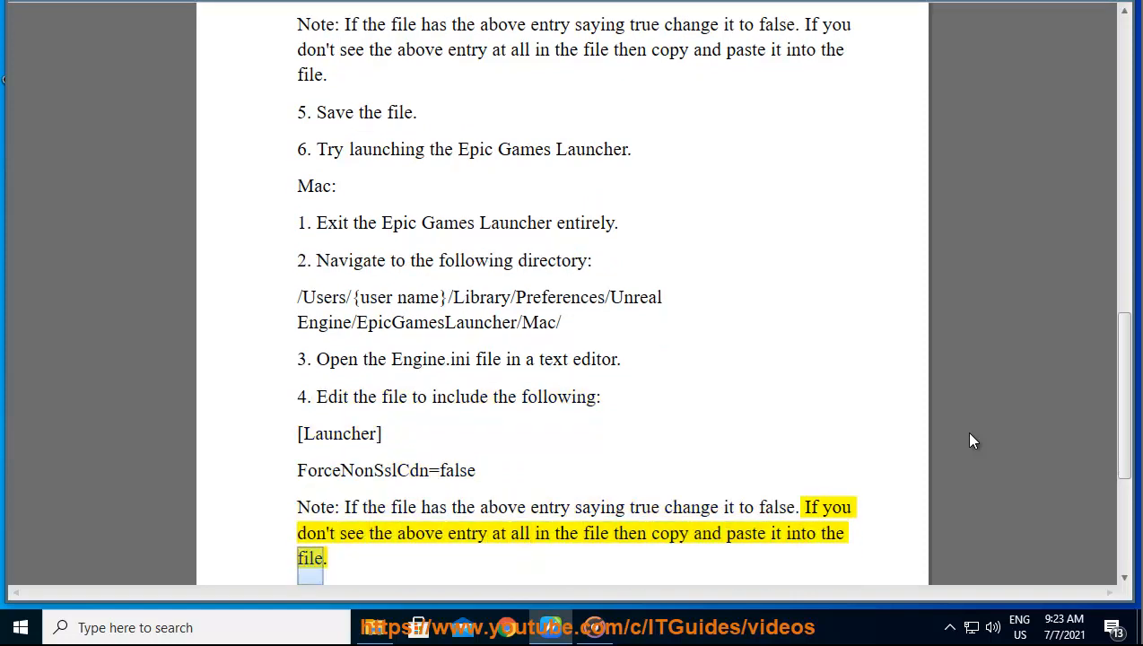
scroll(down, 3)
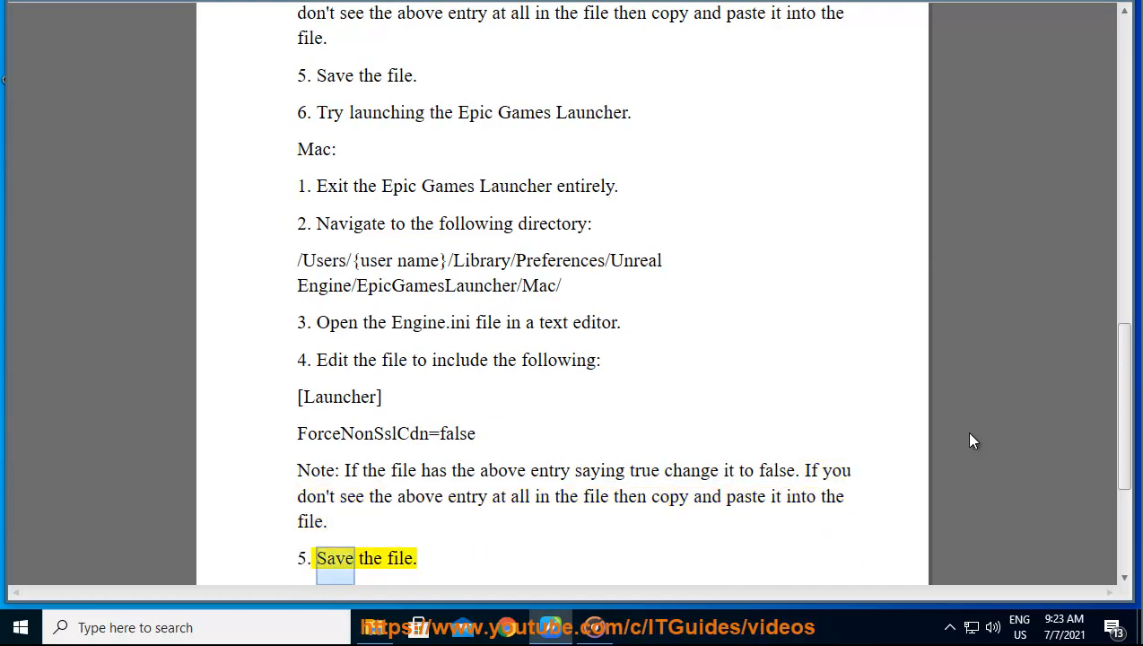
scroll(down, 3)
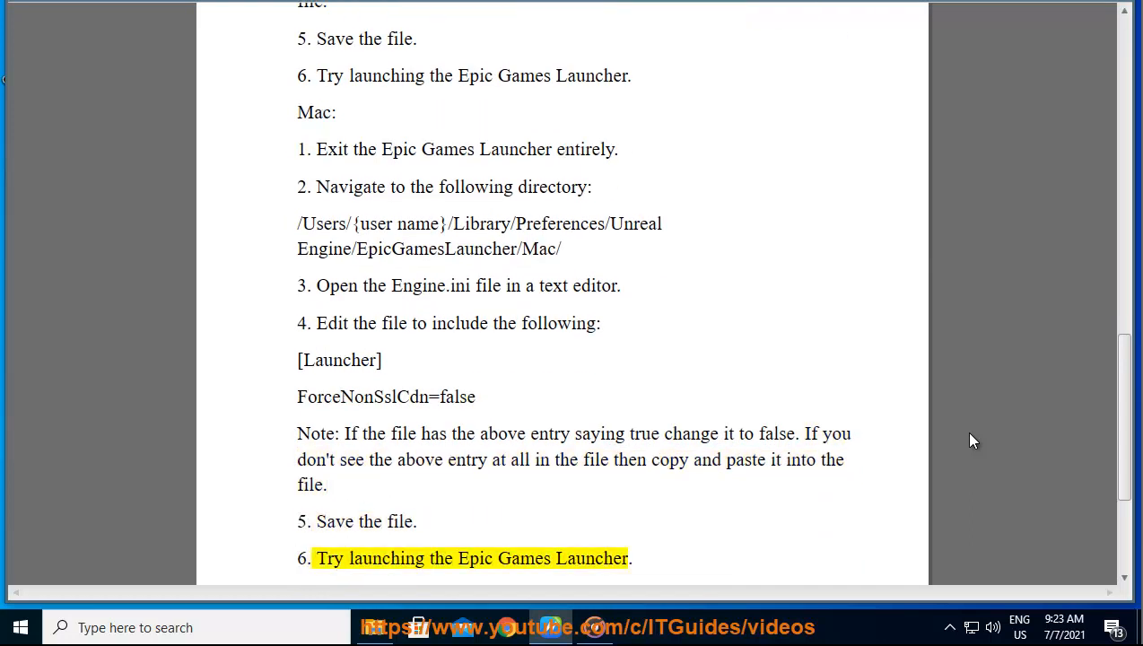
double_click(591, 557)
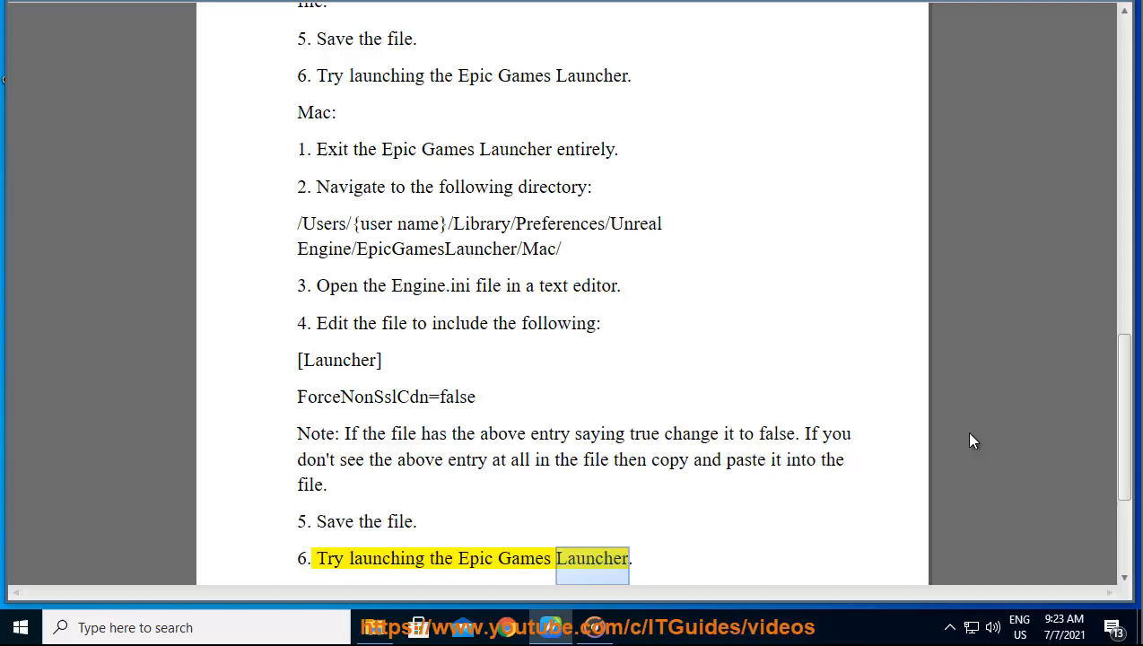